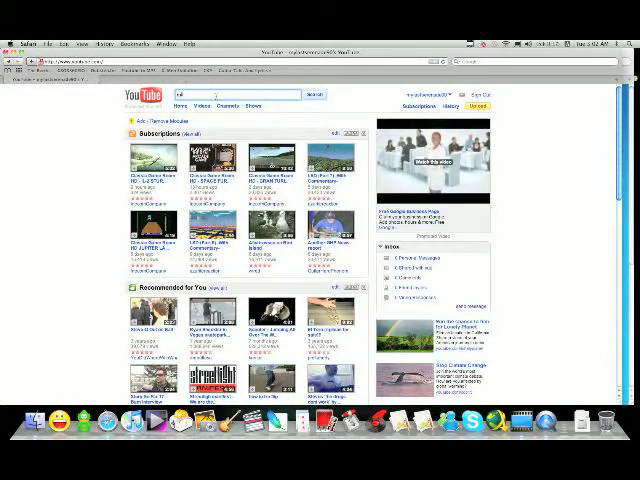
Search YouTube for the Misfits song 'Scream' using the suggested search.
{"action": "type", "text": "matrix screen"}
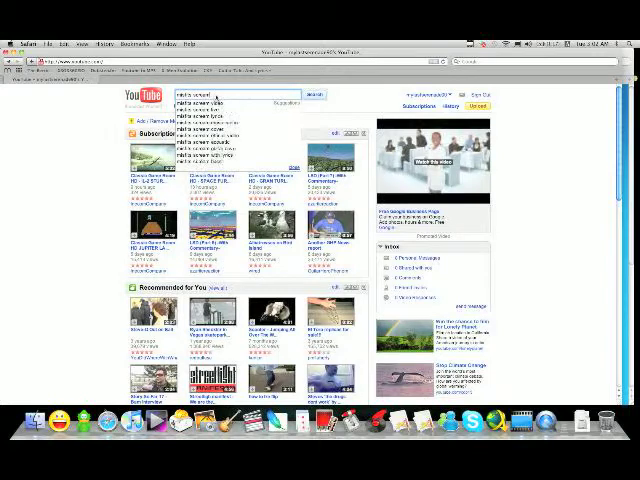
{"action": "left_click", "coordinate": [315, 95]}
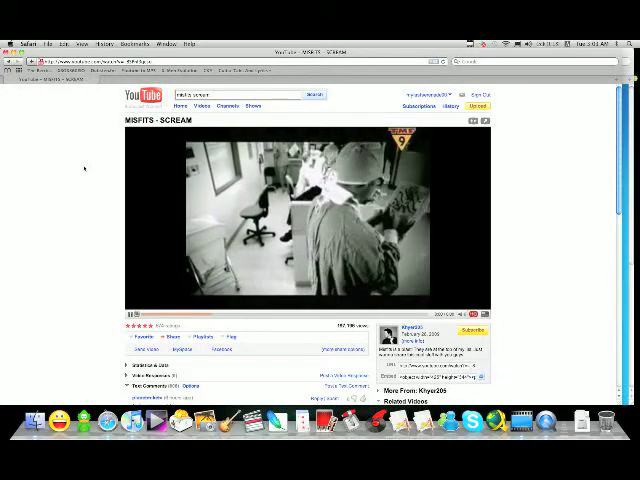
{"action": "scroll", "scroll_direction": "down", "scroll_amount": 3}
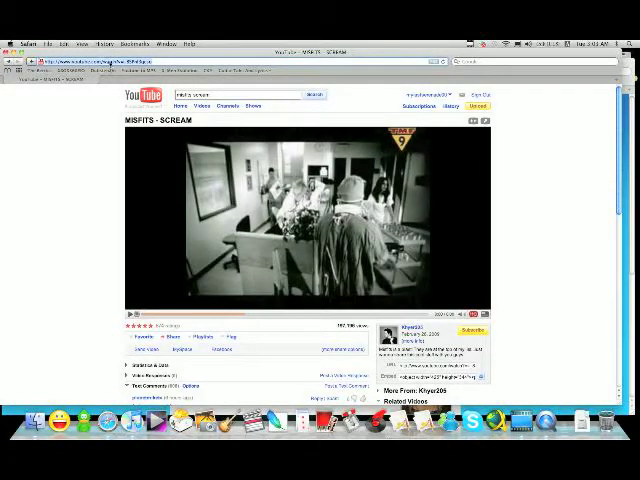
Copy the MISFITS - SCREAM video's URL from the address bar.
{"action": "right_click", "coordinate": [75, 62]}
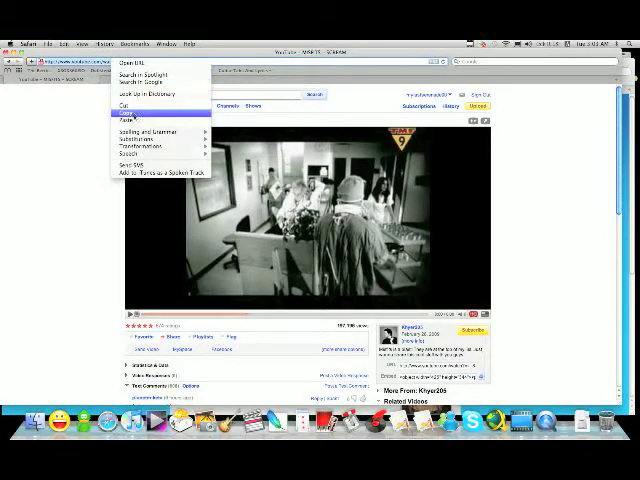
{"action": "left_click", "coordinate": [130, 117]}
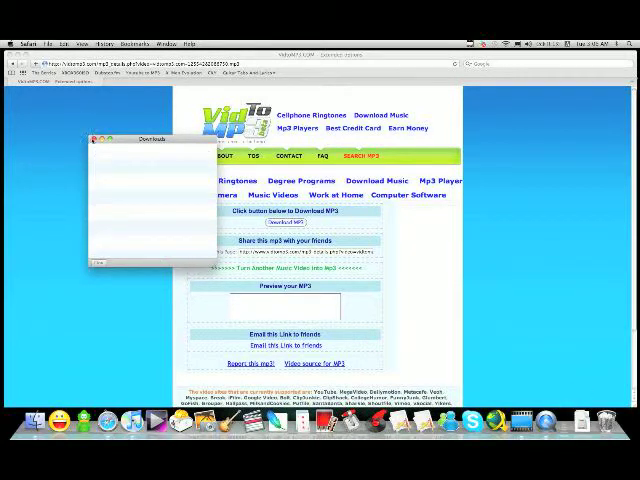
Close the Downloads window after the MP3 download.
{"action": "left_click", "coordinate": [99, 140]}
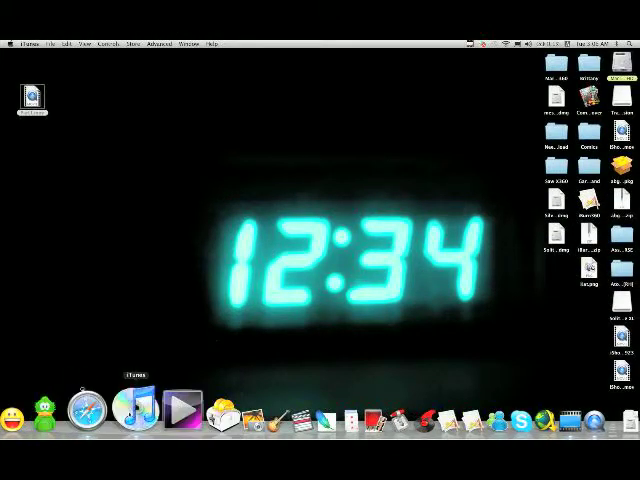
Launch iTunes from the Dock to import the downloaded MP3.
{"action": "left_click", "coordinate": [146, 410]}
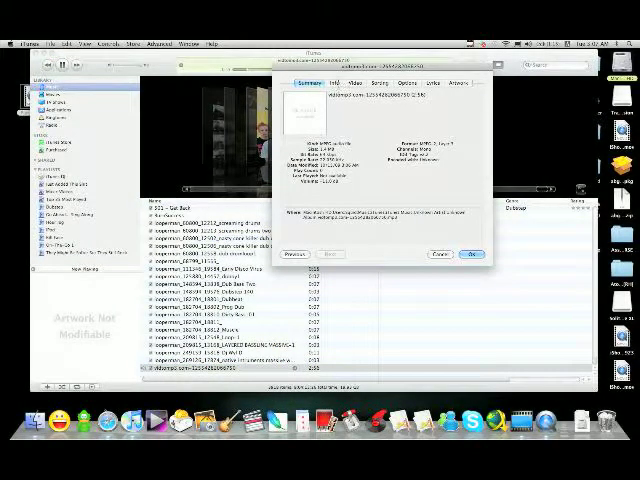
Tag the track as 'Scream' by Misfits with a comment and confirm.
{"action": "left_click", "coordinate": [322, 84]}
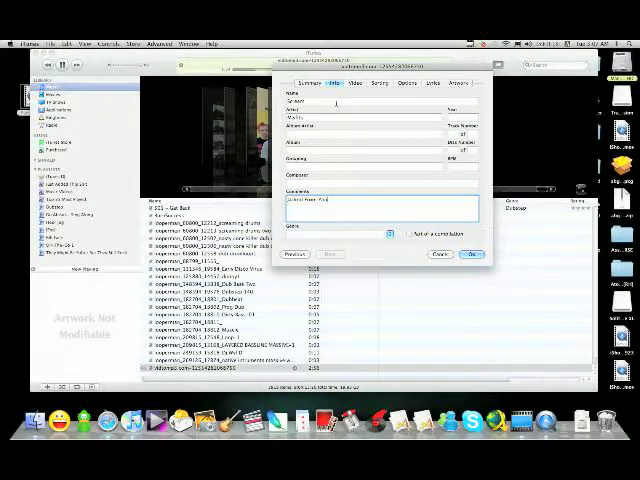
{"action": "left_click", "coordinate": [473, 254]}
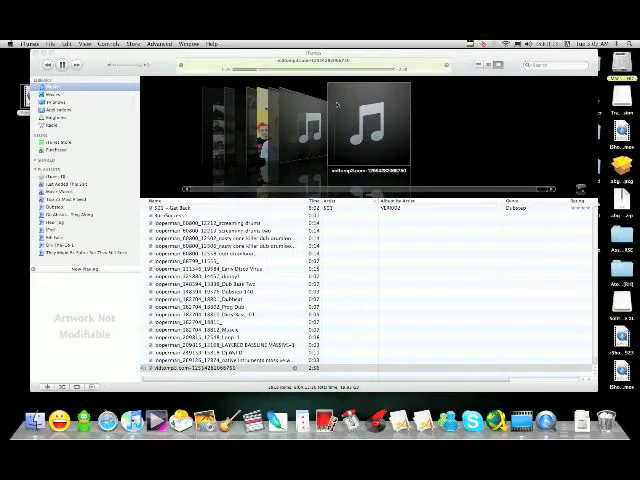